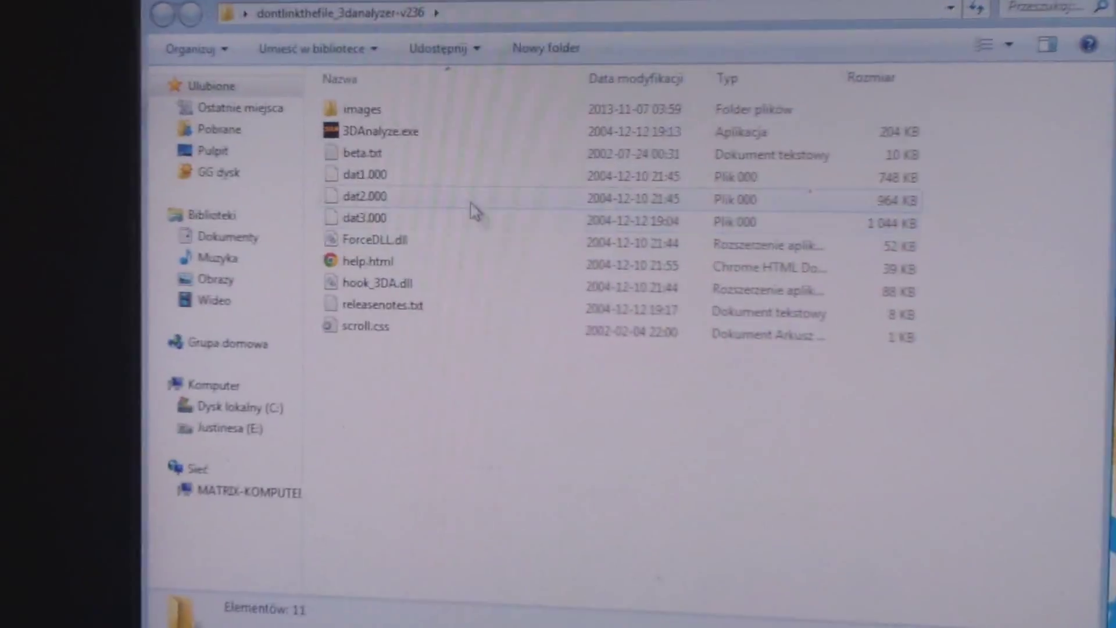
Launch 3D Analyzer from its program file so Warcraft III can run windowed.
click(382, 132)
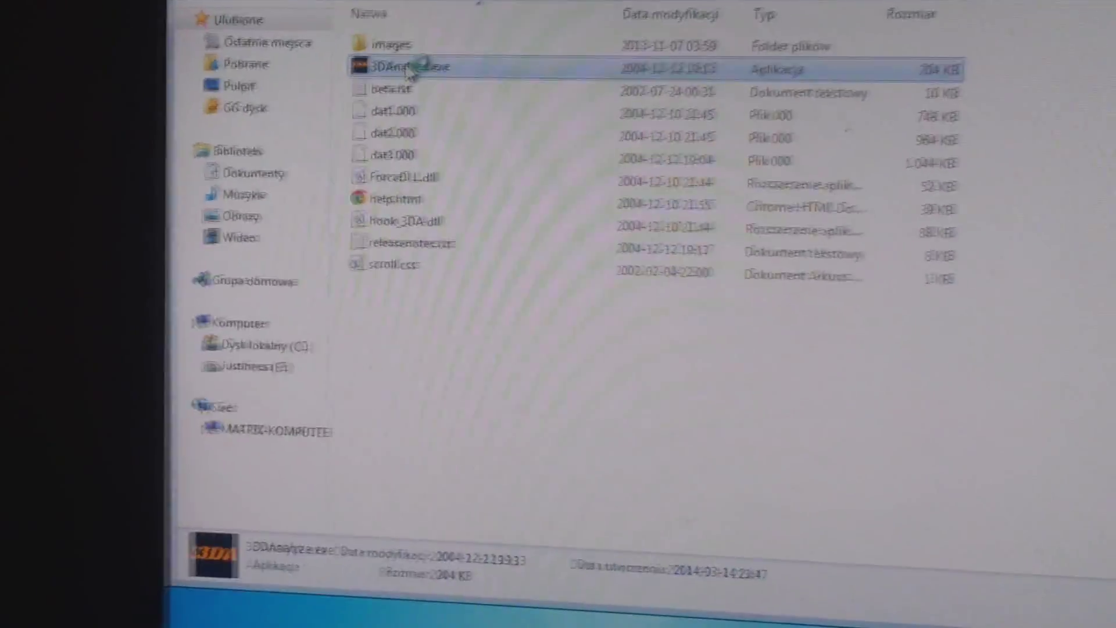
double_click(399, 66)
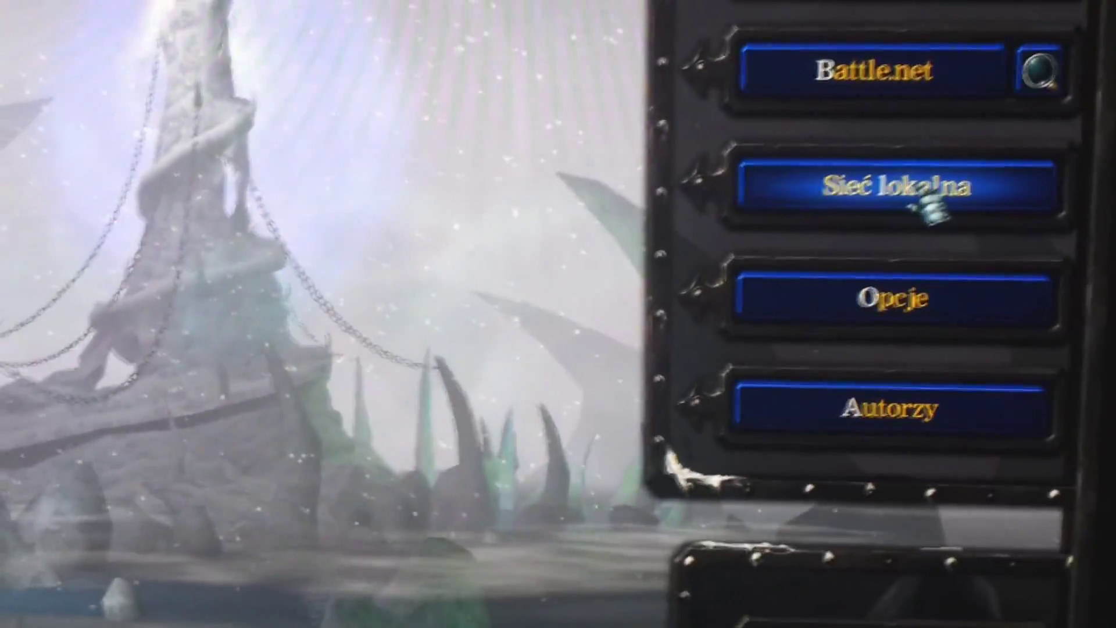
Host a new game under Sieć lokalna via Stwórz grę, opening the lobby.
click(896, 186)
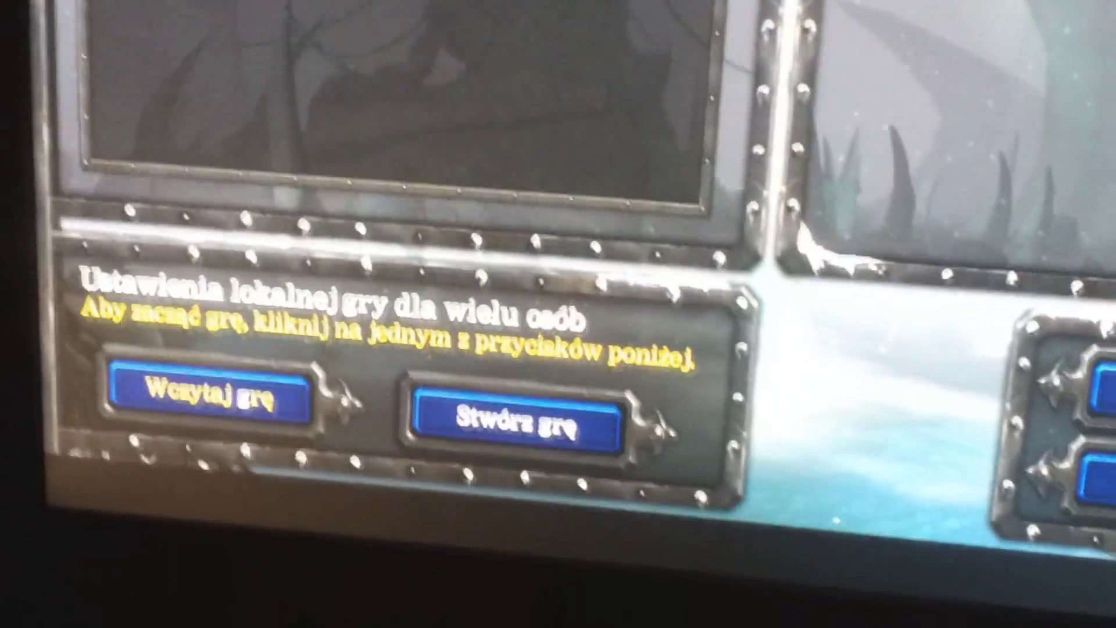
click(518, 410)
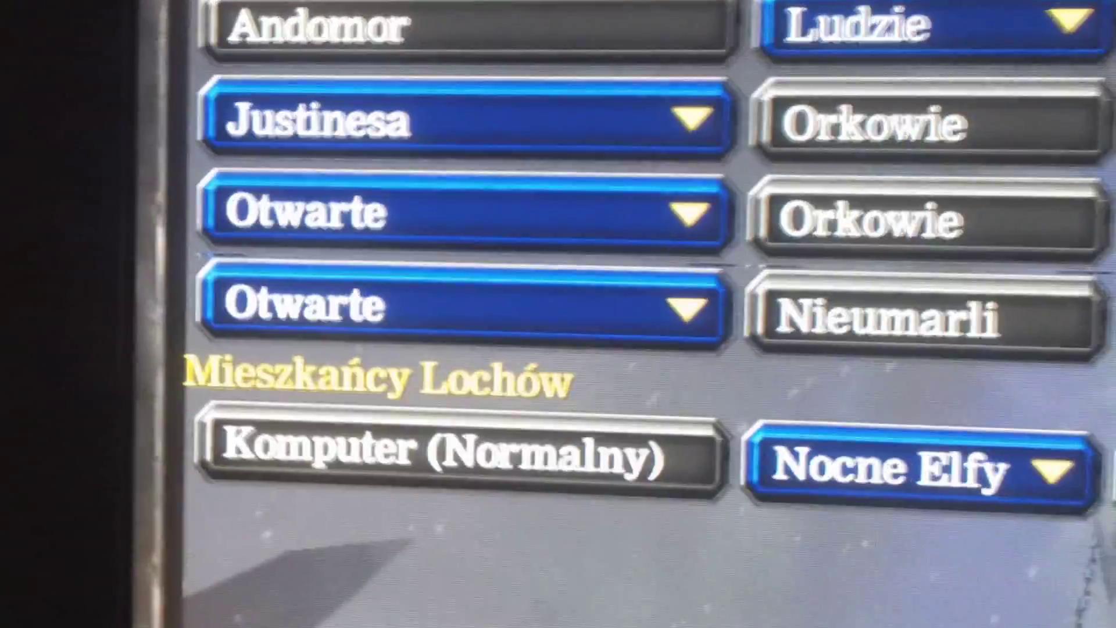